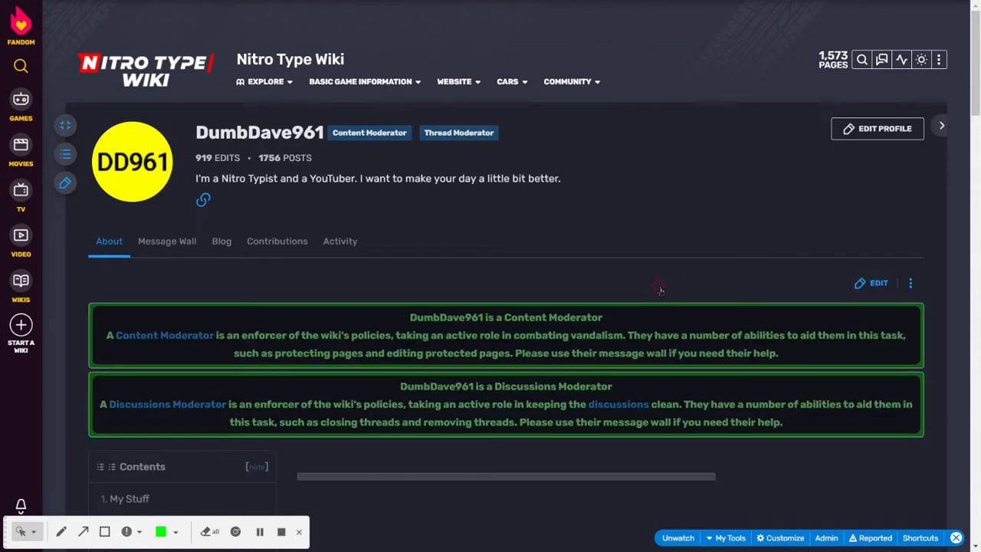
- Edit the user page and place the caret in the empty NT Achievements/Milestones bullet
click(878, 283)
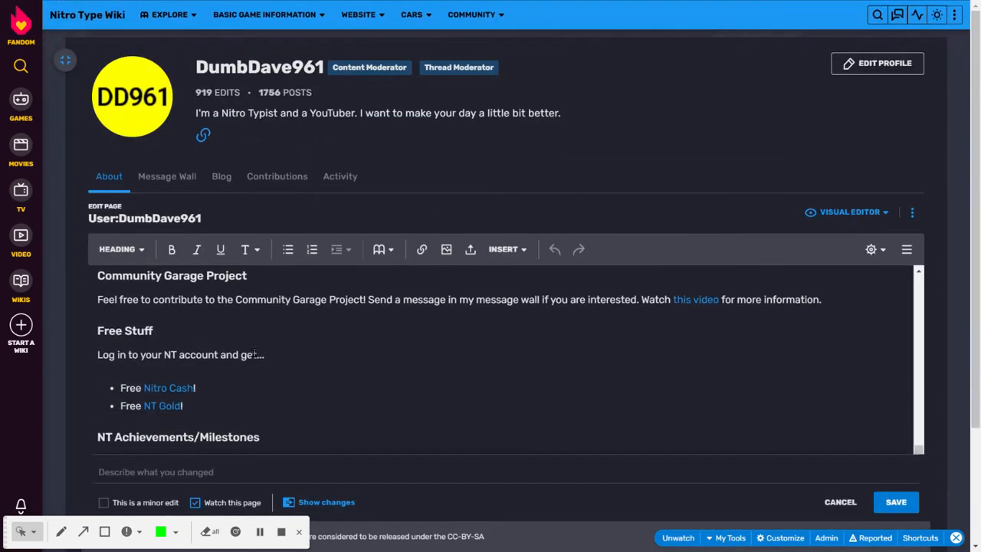
scroll(down, 3)
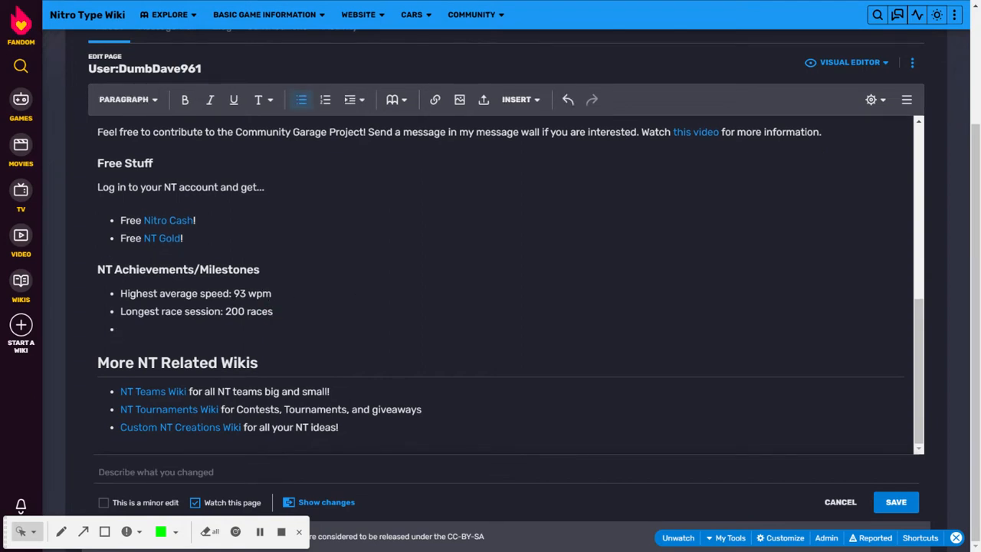
click(123, 330)
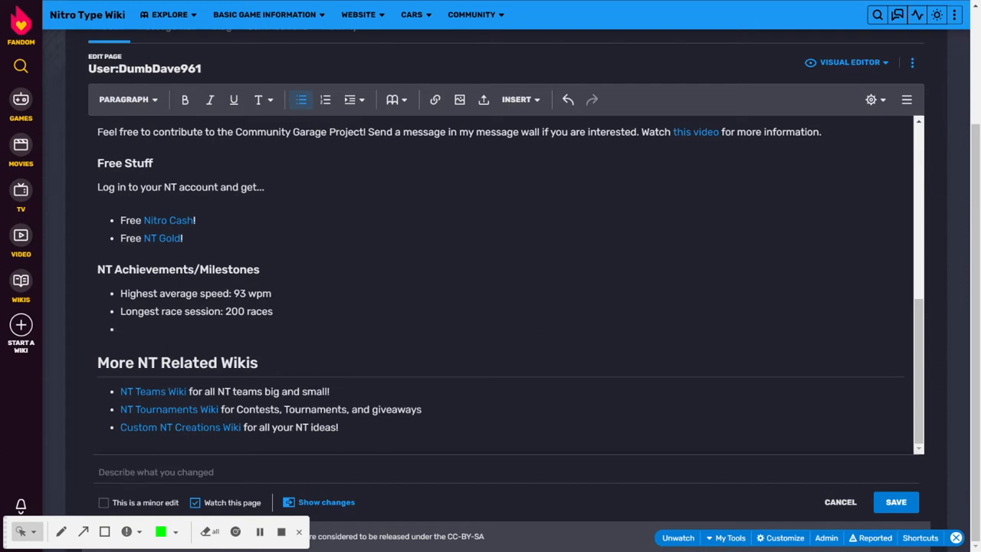
- Type '10,000 races (Corsair)' into the new achievement bullet
text(10,000)
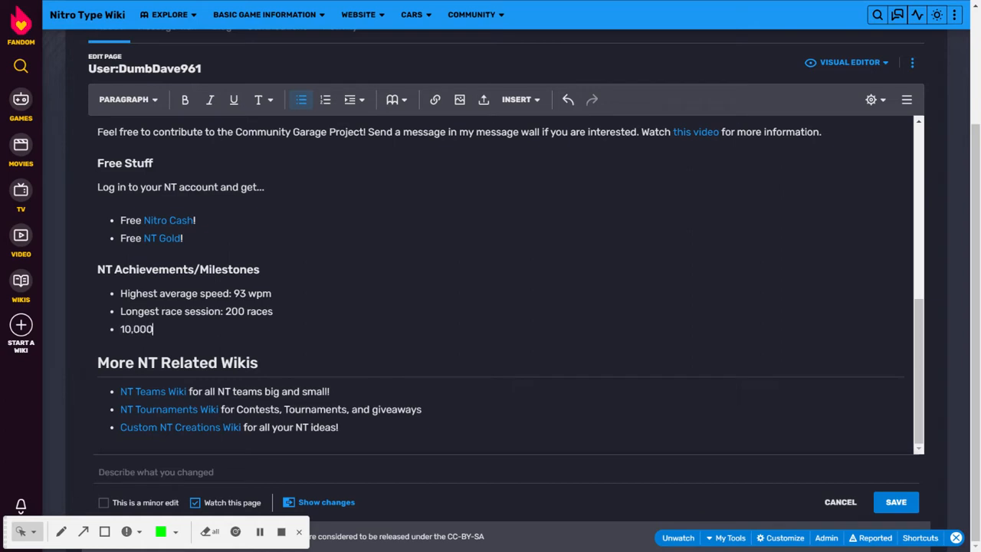
text(races!)
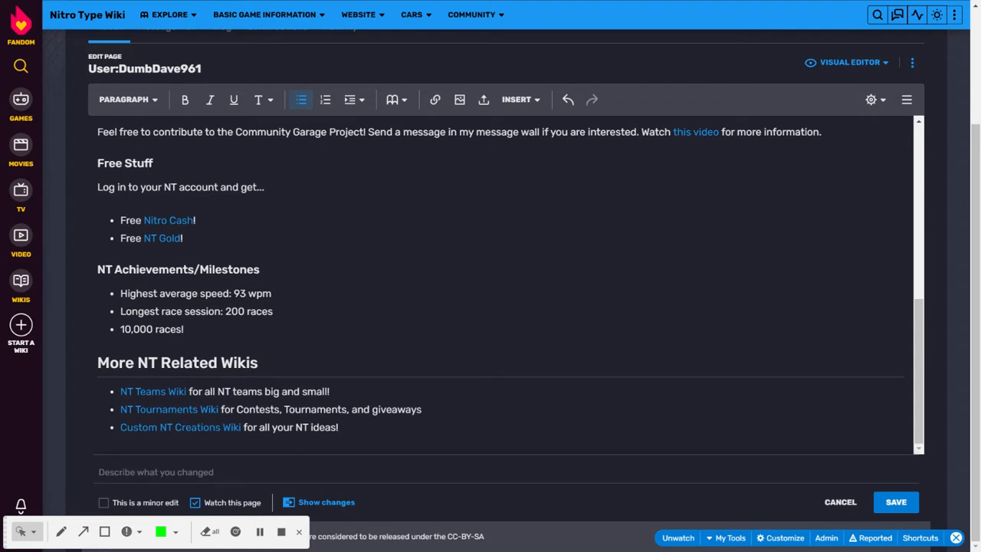
text((Cors)
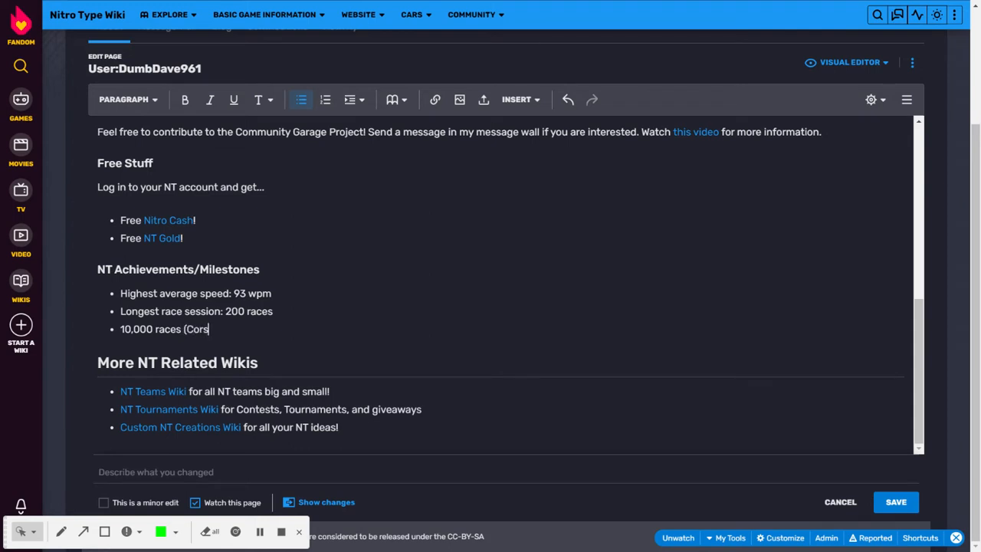
text(air)
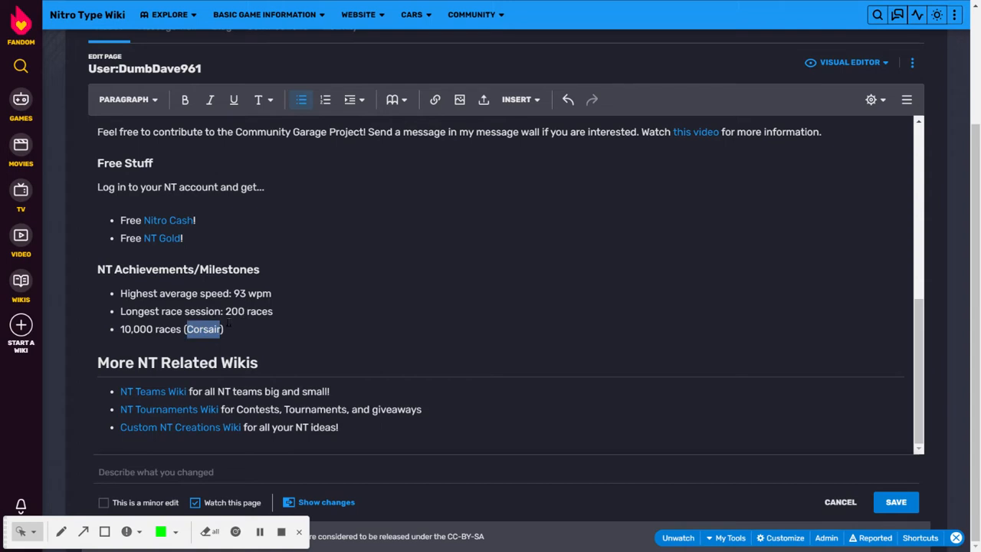
- Link the word 'Corsair' to the F4U Corsair wiki page
click(435, 99)
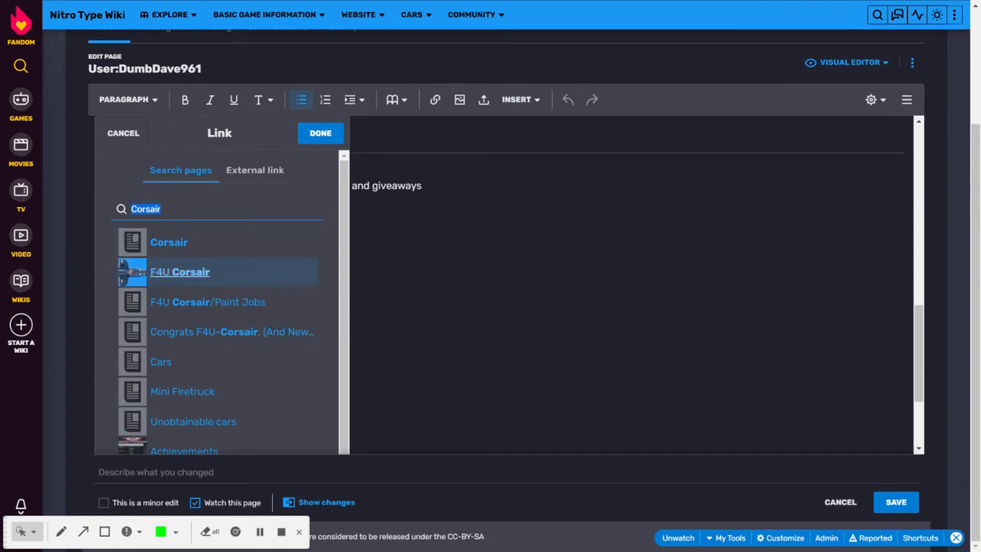
click(320, 133)
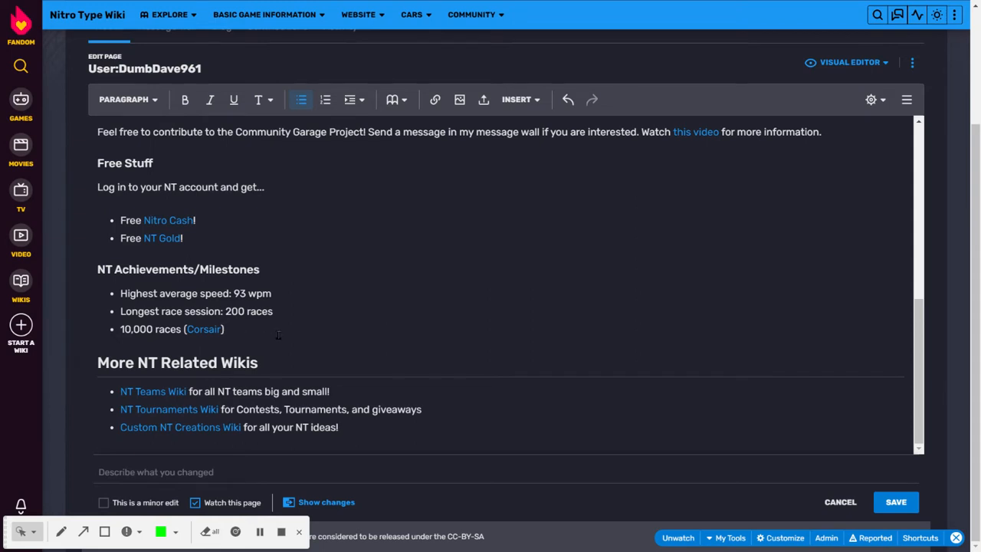
- Add a My Stuff bullet reading 'My Twitch Channel' after 'My Twitch channel'
scroll(up, 3)
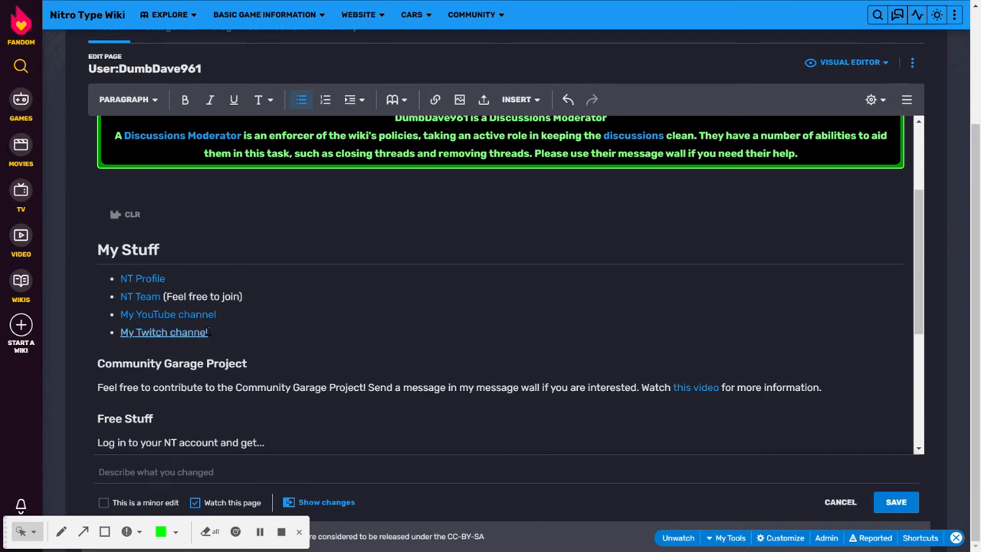
click(163, 332)
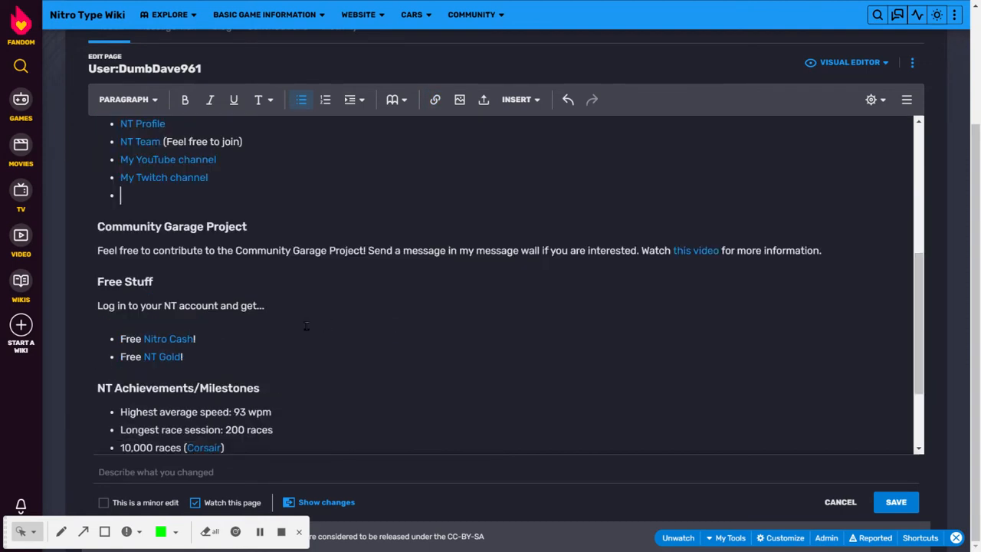
text(My Twitch Channel)
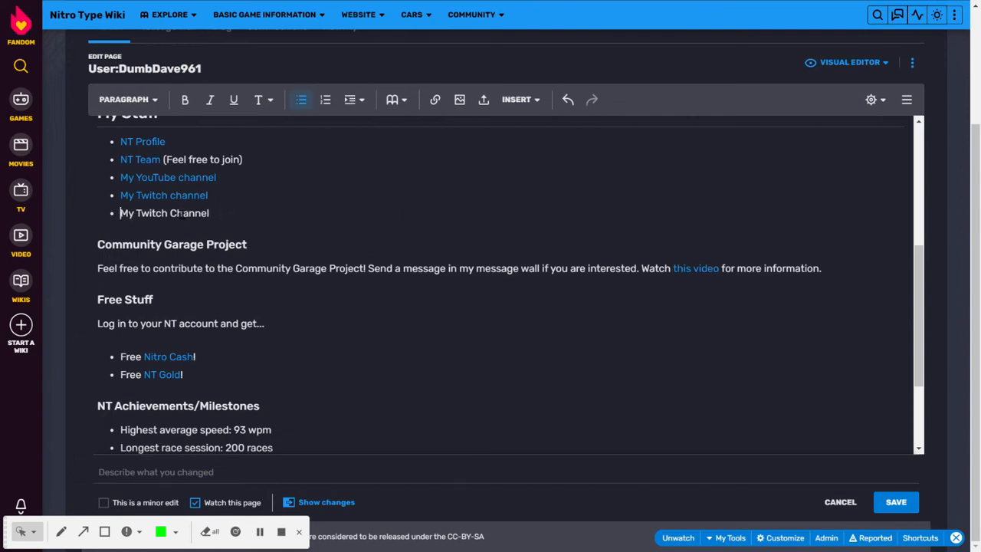
- Select the new Twitch bullet and apply an external link to it
triple_click(164, 213)
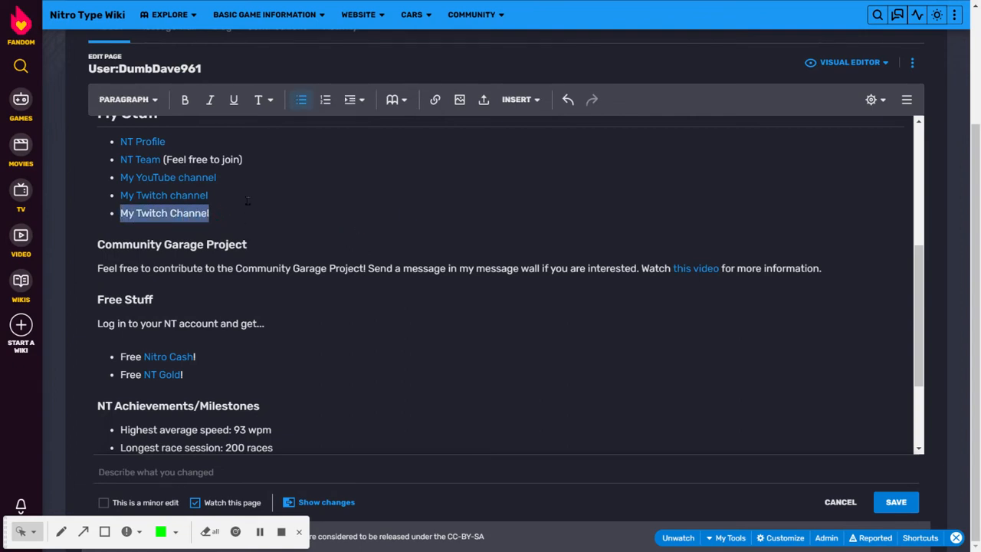
click(435, 100)
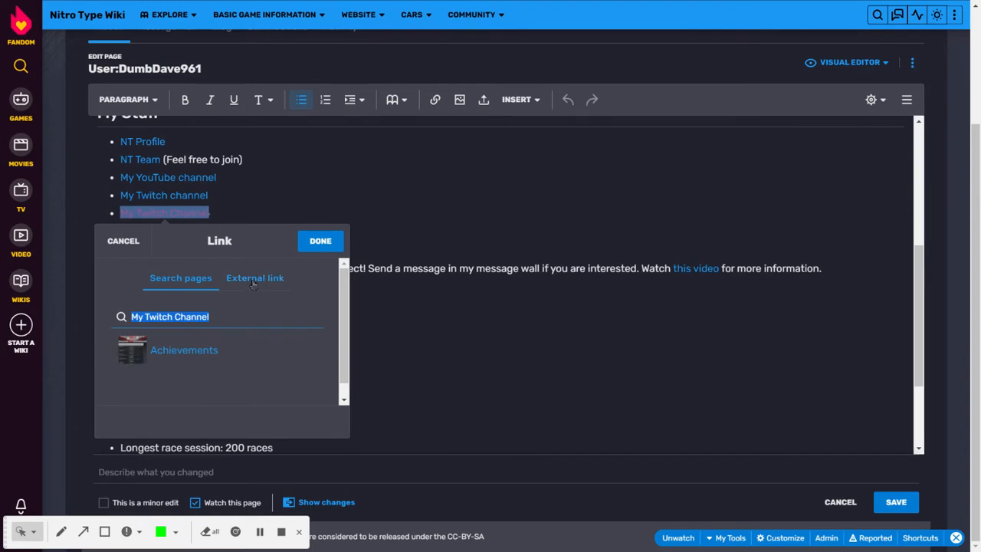
click(254, 277)
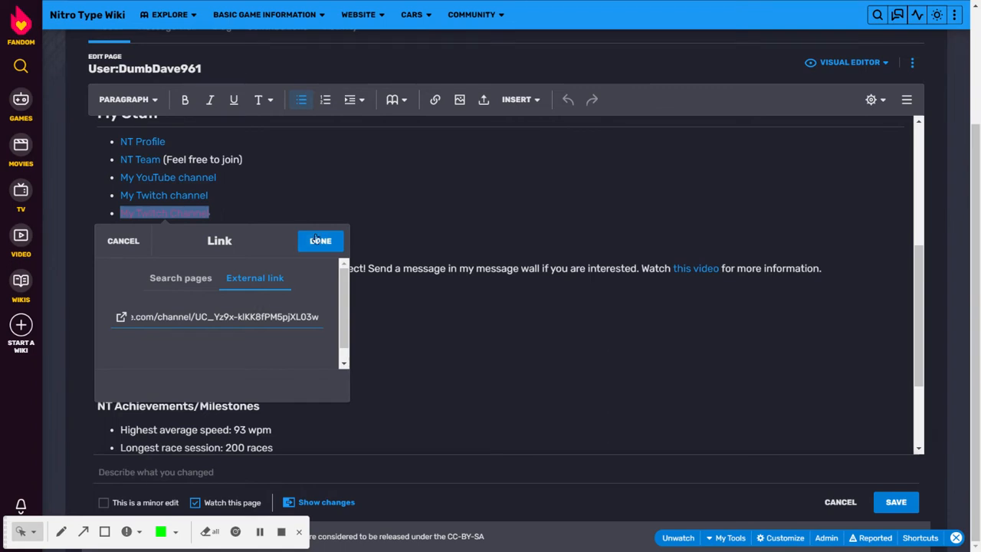
click(321, 240)
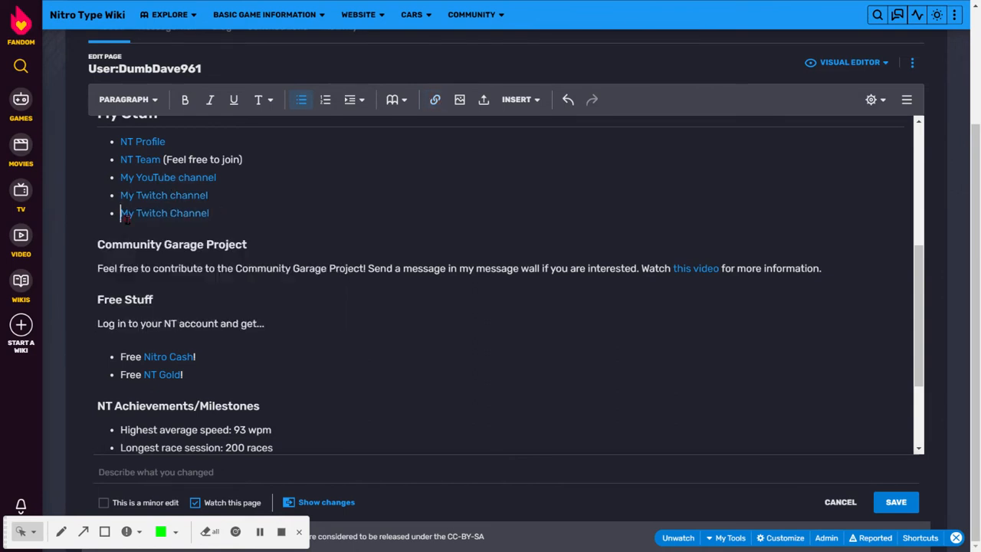
click(164, 213)
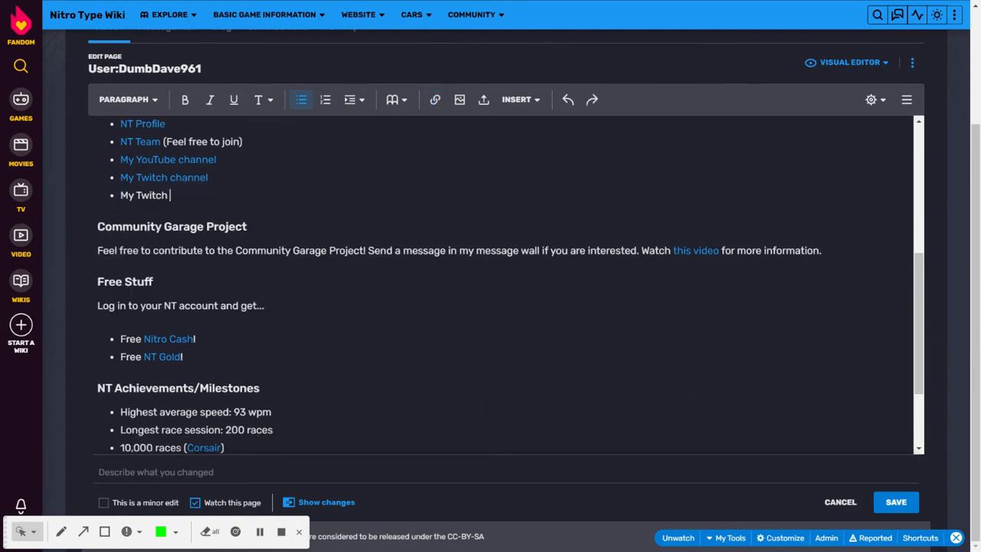
- Delete the extra Twitch bullet, leaving My Stuff with its four original links
key(Backspace)
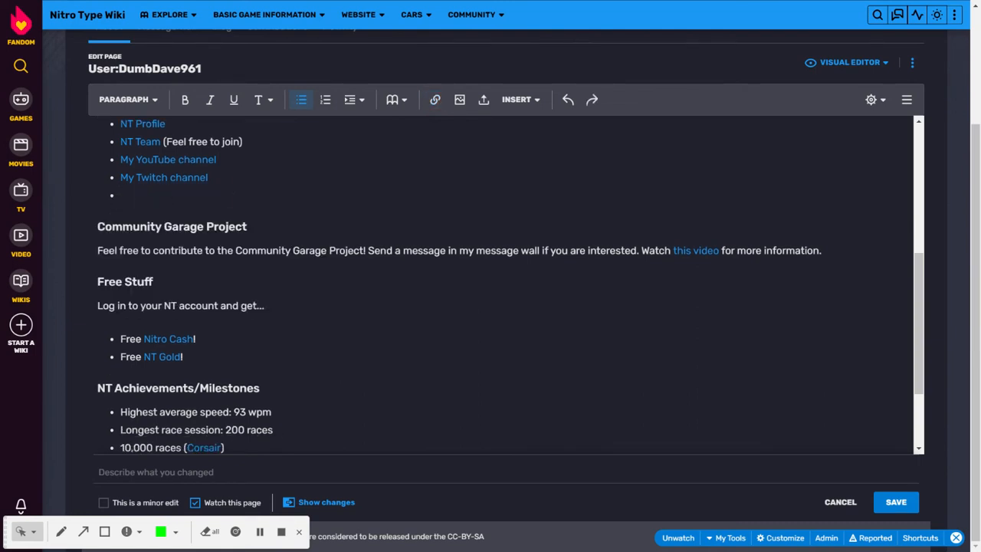
scroll(up, 3)
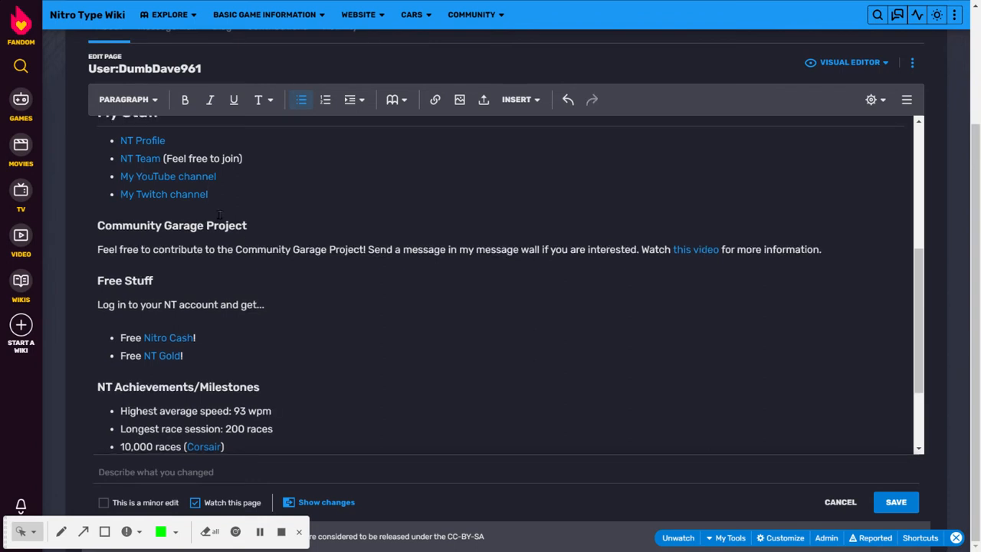
scroll(down, 3)
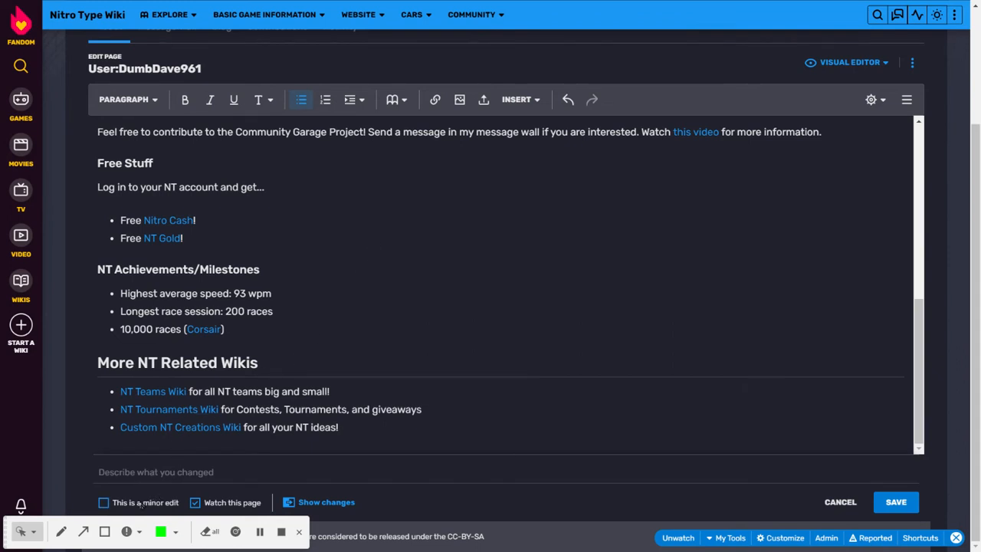
- Save the page with summary 'Achievement added.' and confirm Save Changes
text(A)
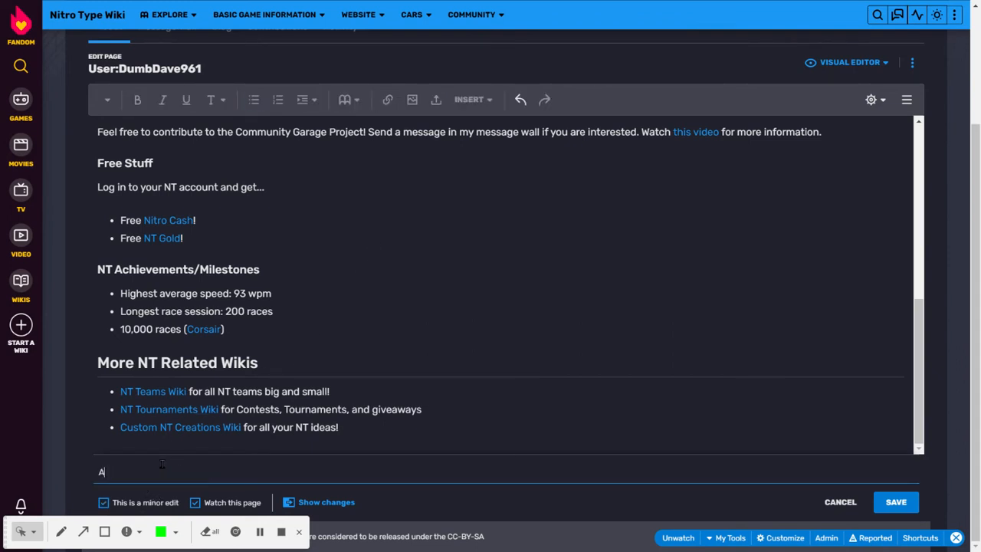
text(chievement added.)
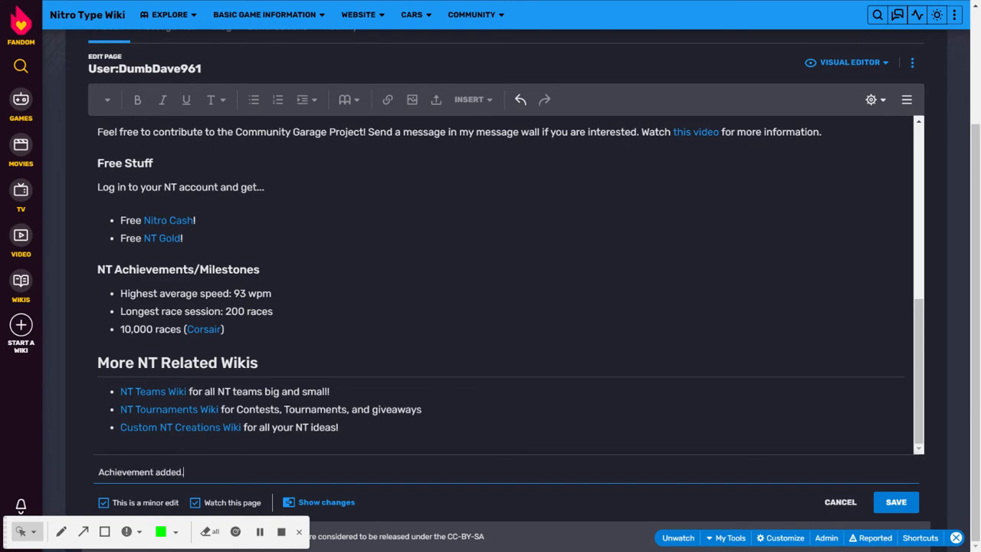
click(896, 501)
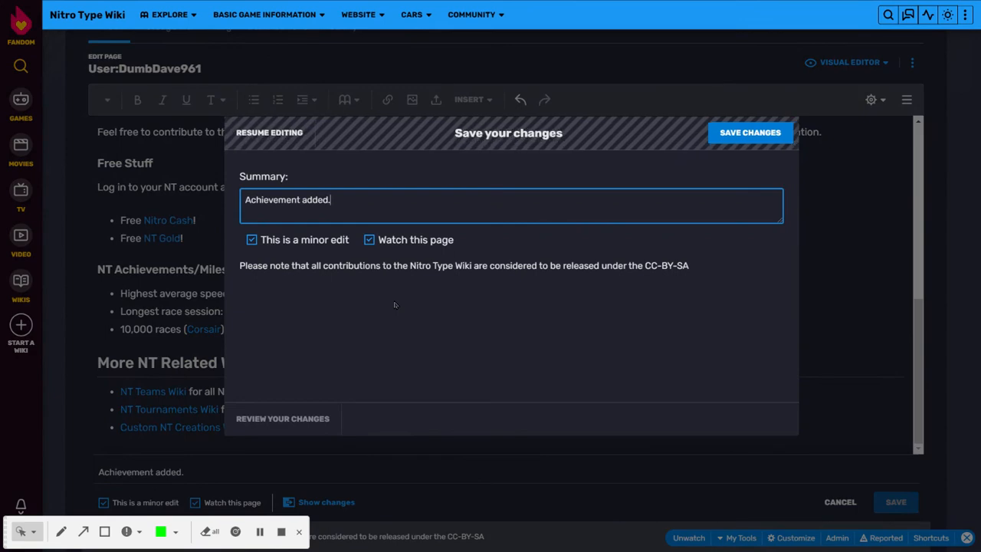
click(749, 132)
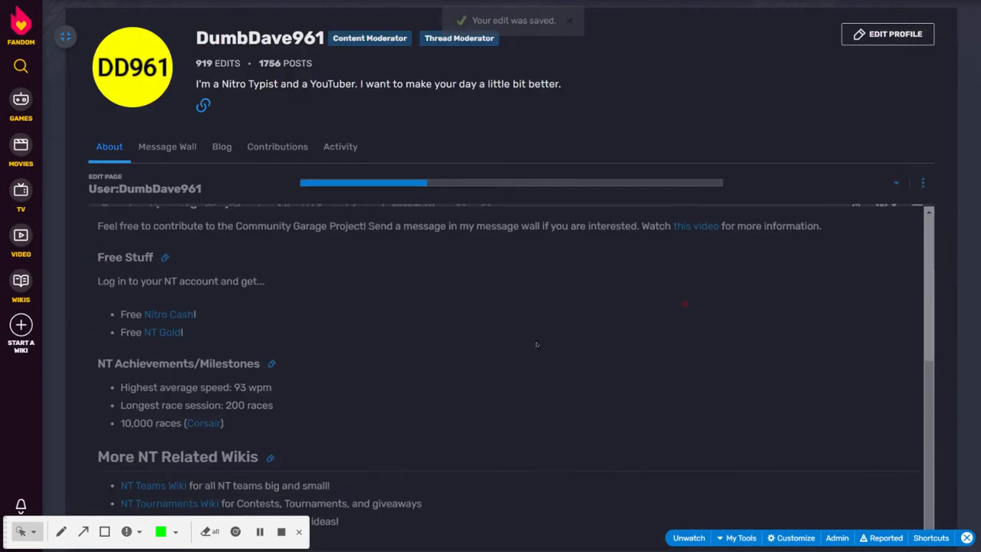
- Reopen the user page in the source wikitext editor
click(843, 79)
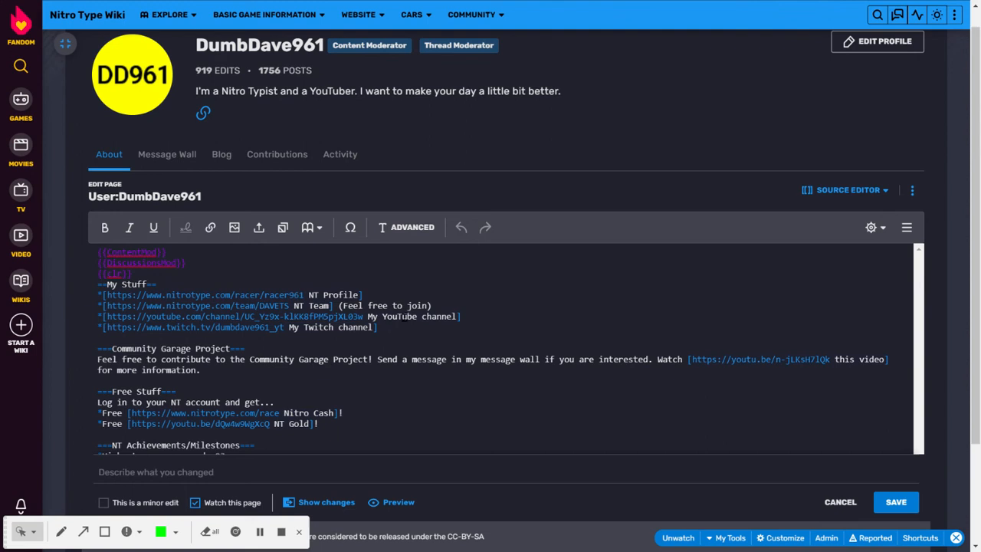
- Check the [[F4U Corsair|Corsair]] link in the source, then cancel without saving
scroll(down, 3)
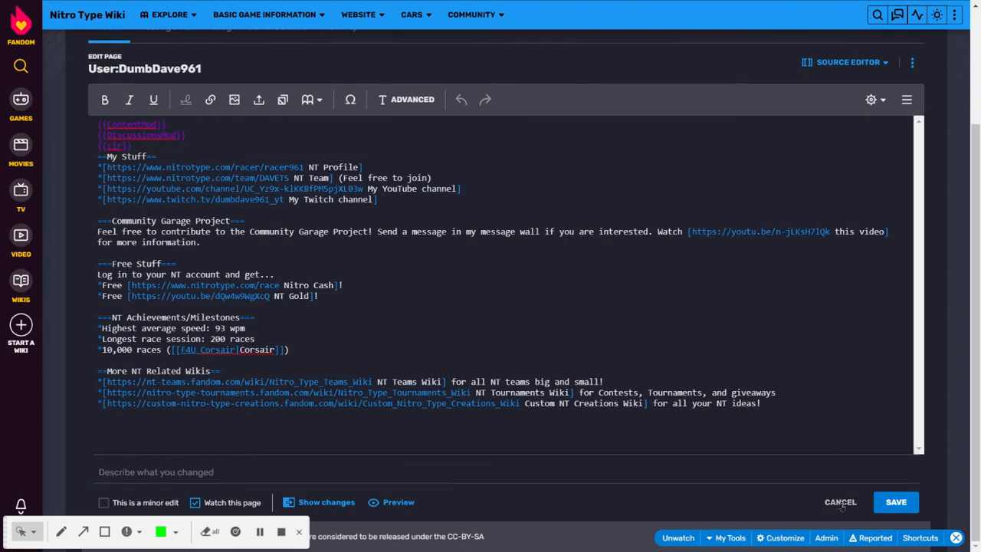
click(840, 502)
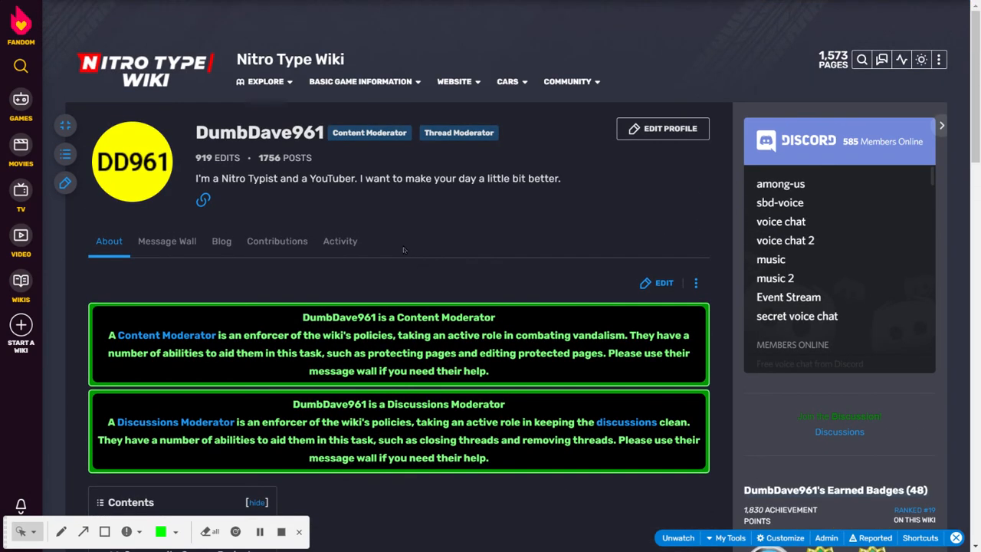